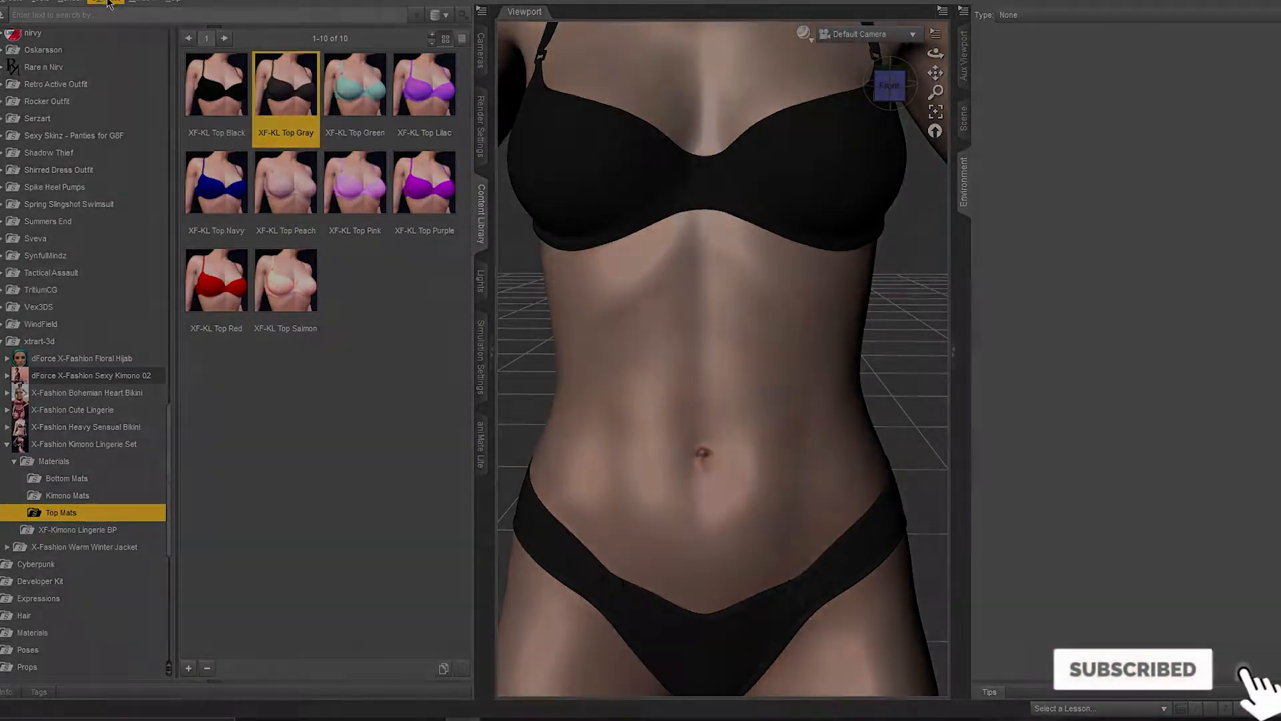
# Select Genesis 8 Female in the Scene list and show its surfaces.
pyautogui.click(98, 8)
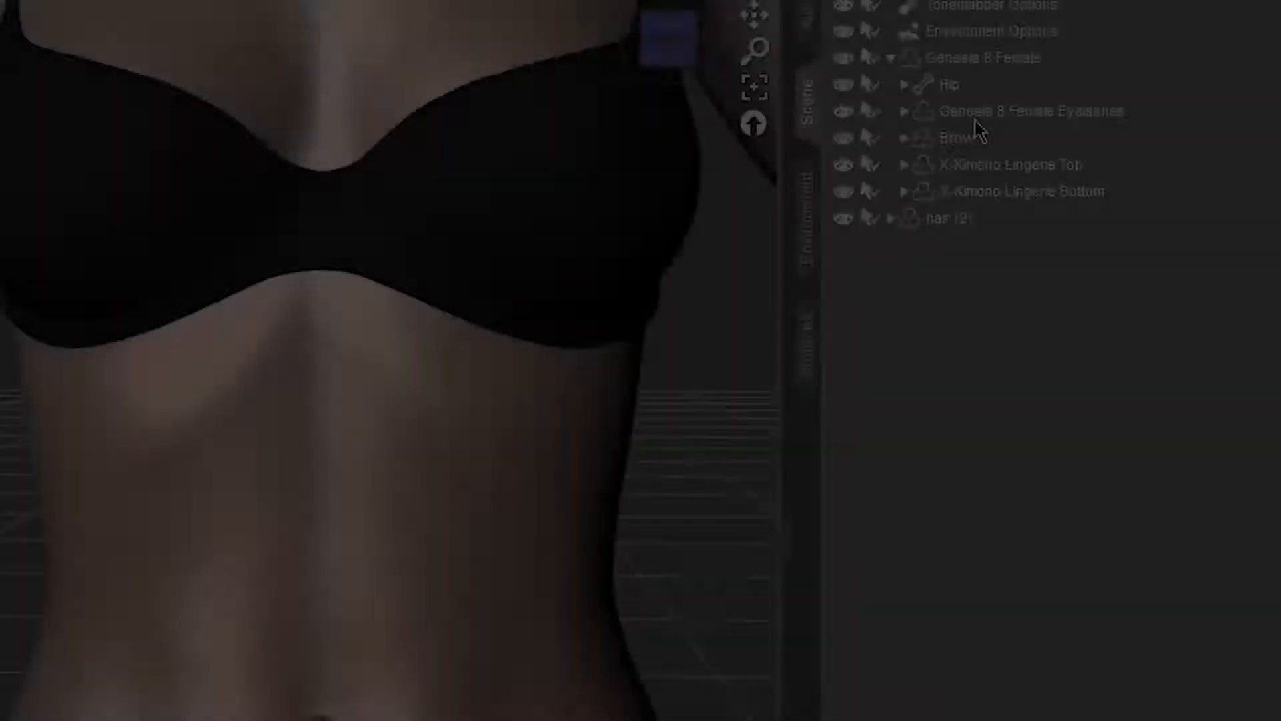
pyautogui.click(981, 57)
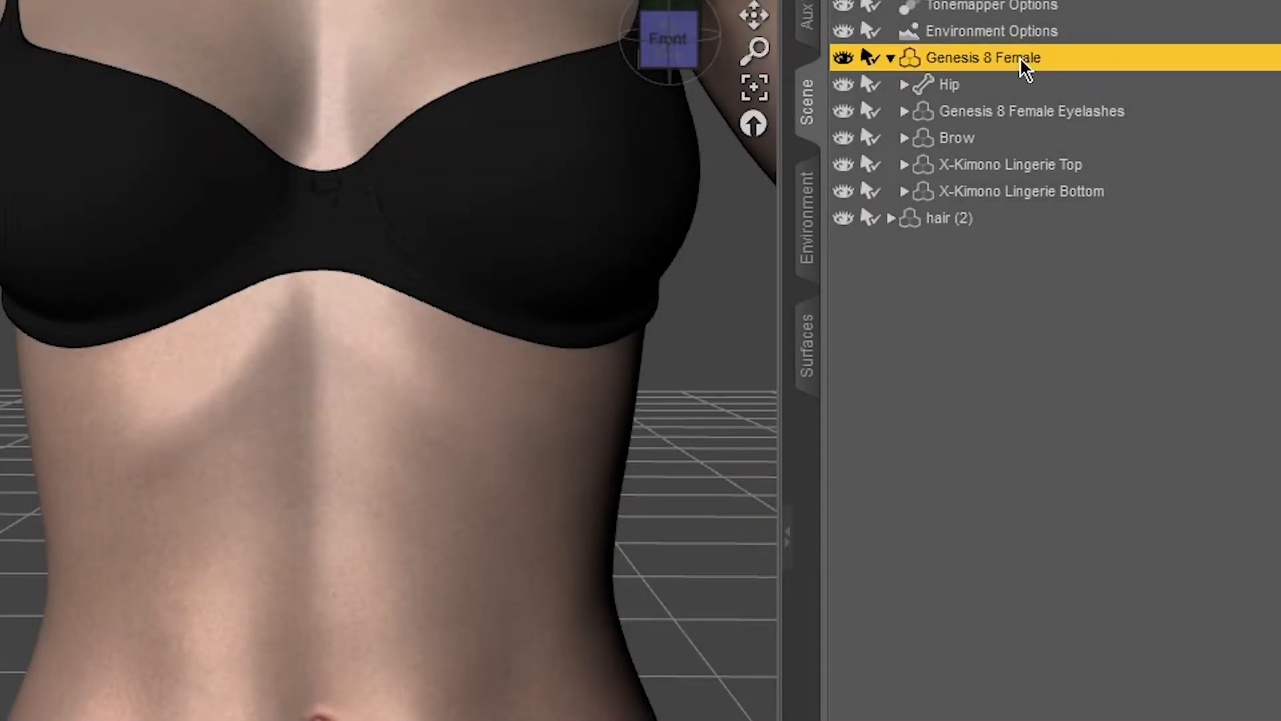
pyautogui.click(809, 334)
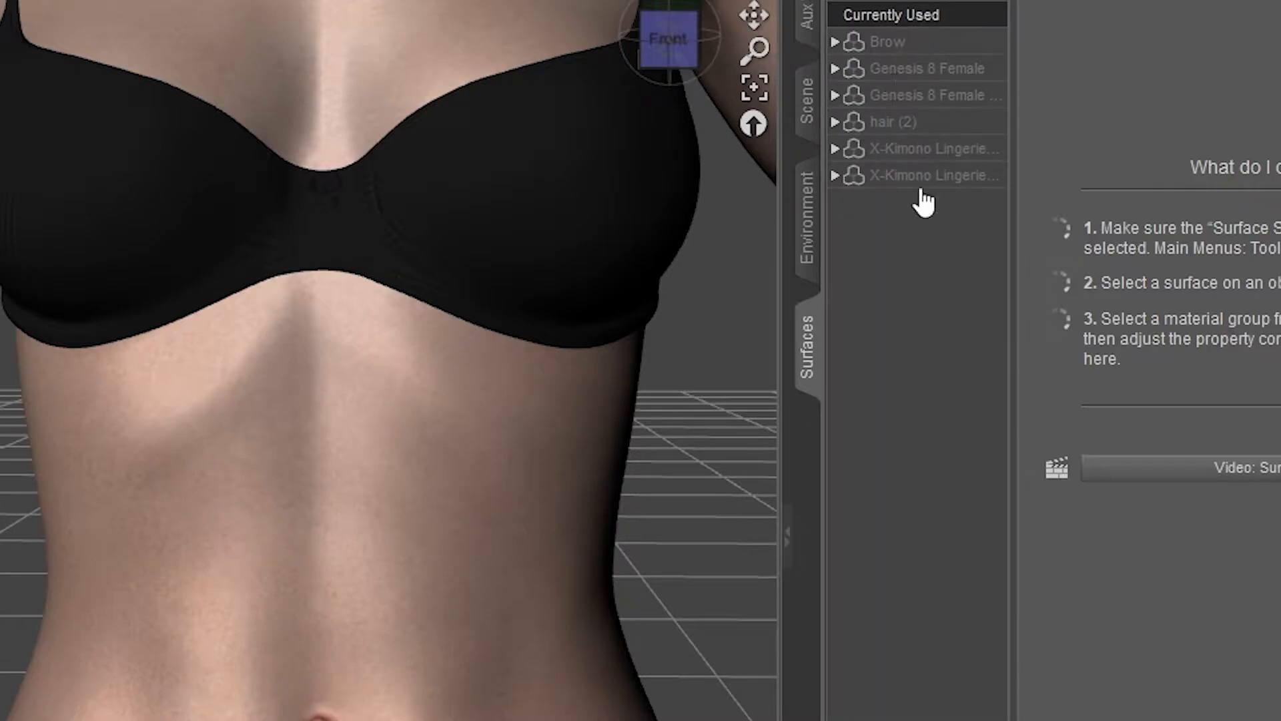
# Select and expand the Genesis 8 Female entry in the Surfaces list.
pyautogui.click(924, 68)
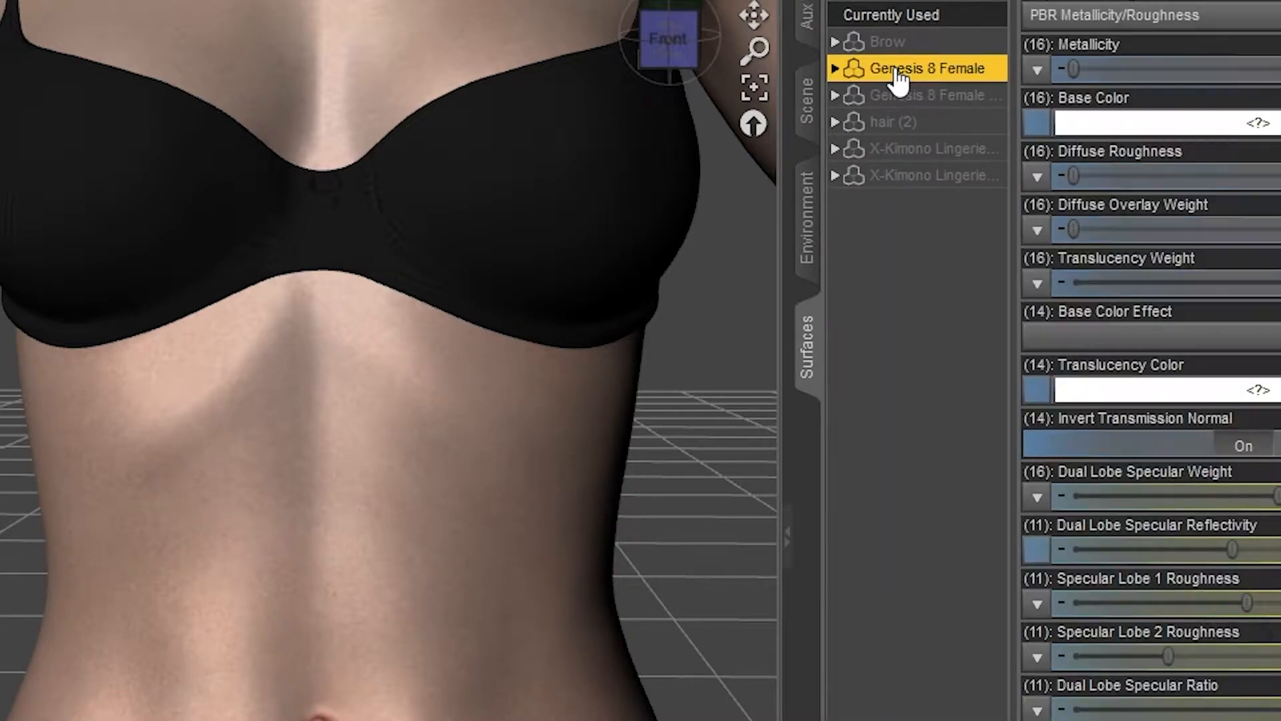
pyautogui.click(834, 68)
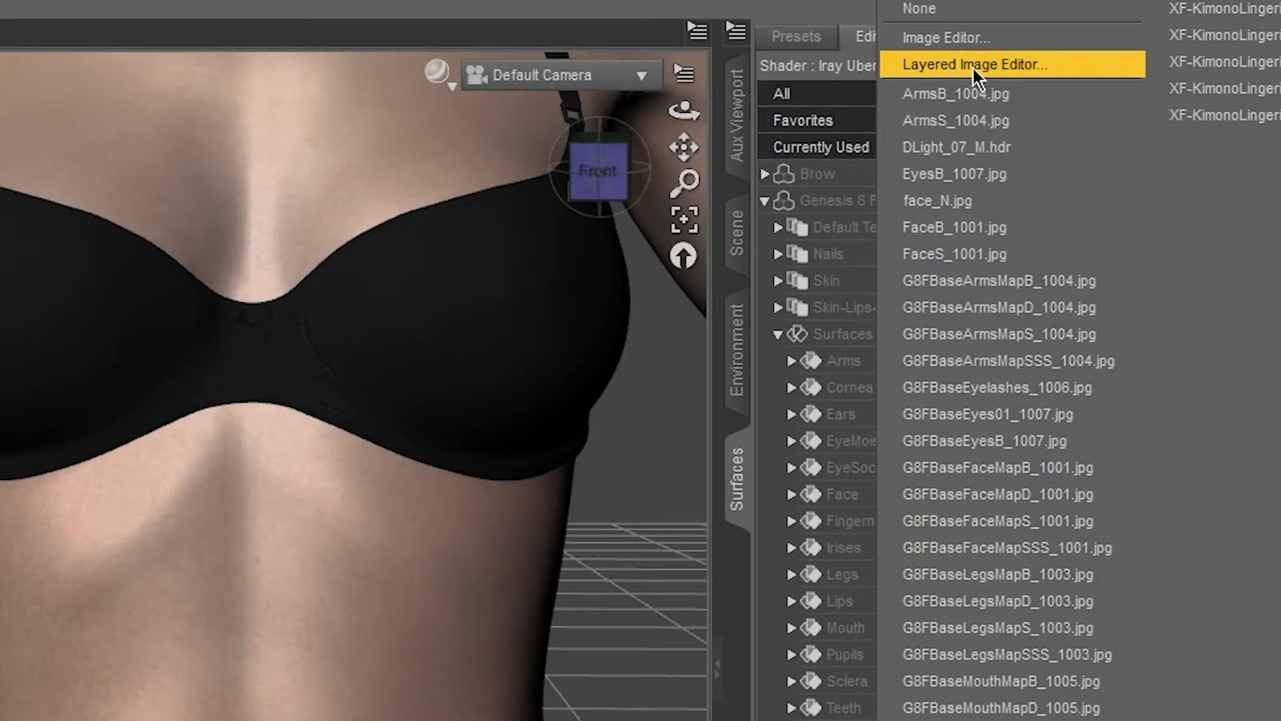
# Open the TorsoB_1002 torso map in the Layered Image Editor.
pyautogui.click(973, 64)
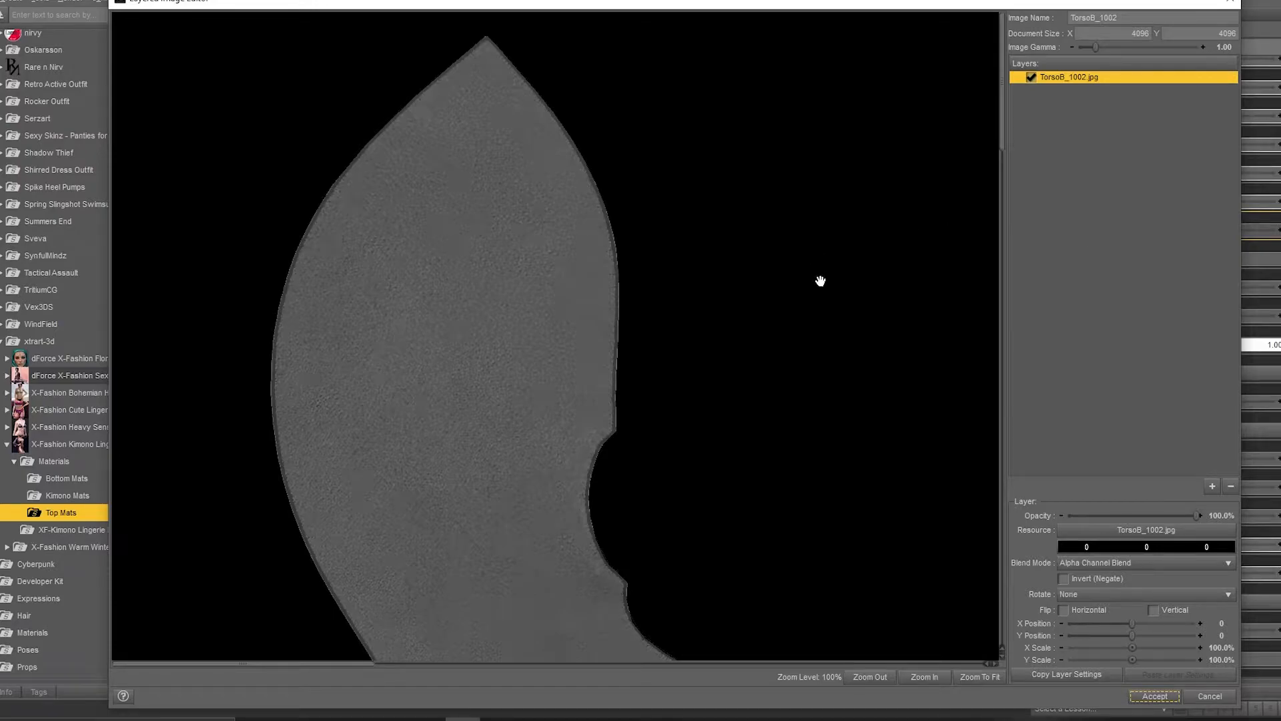
pyautogui.moveTo(906, 632)
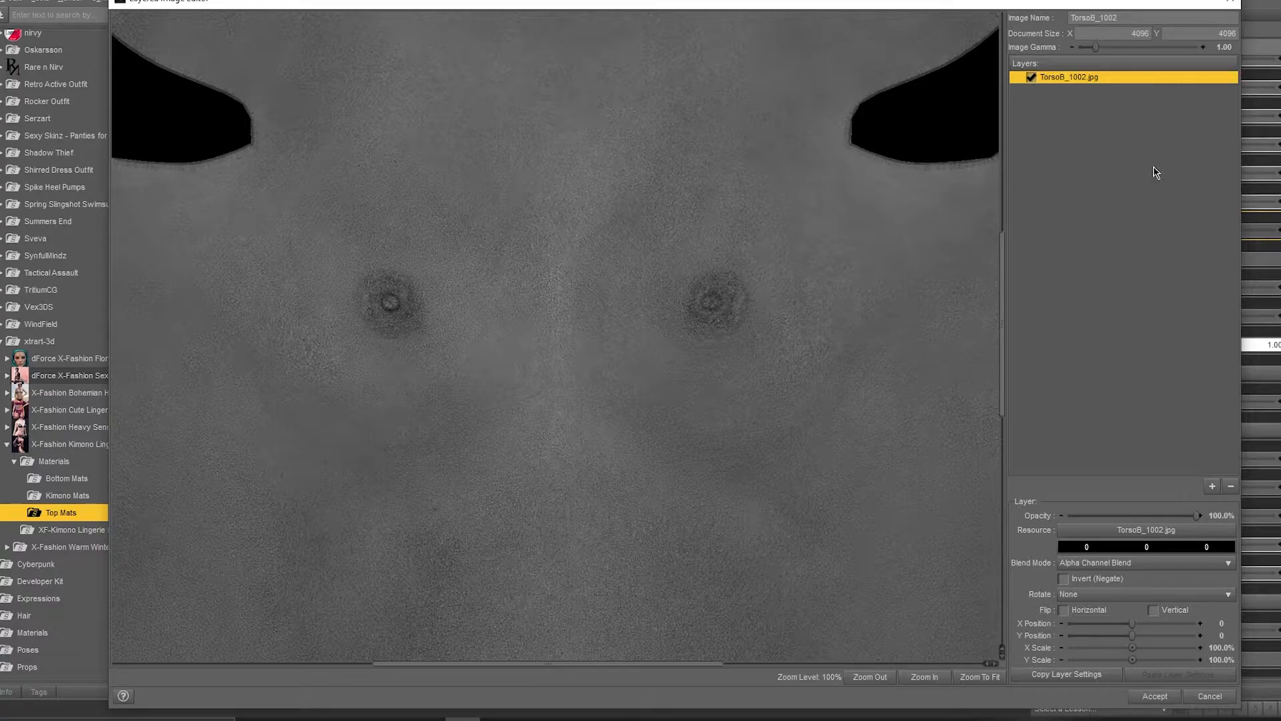
pyautogui.moveTo(1122, 243)
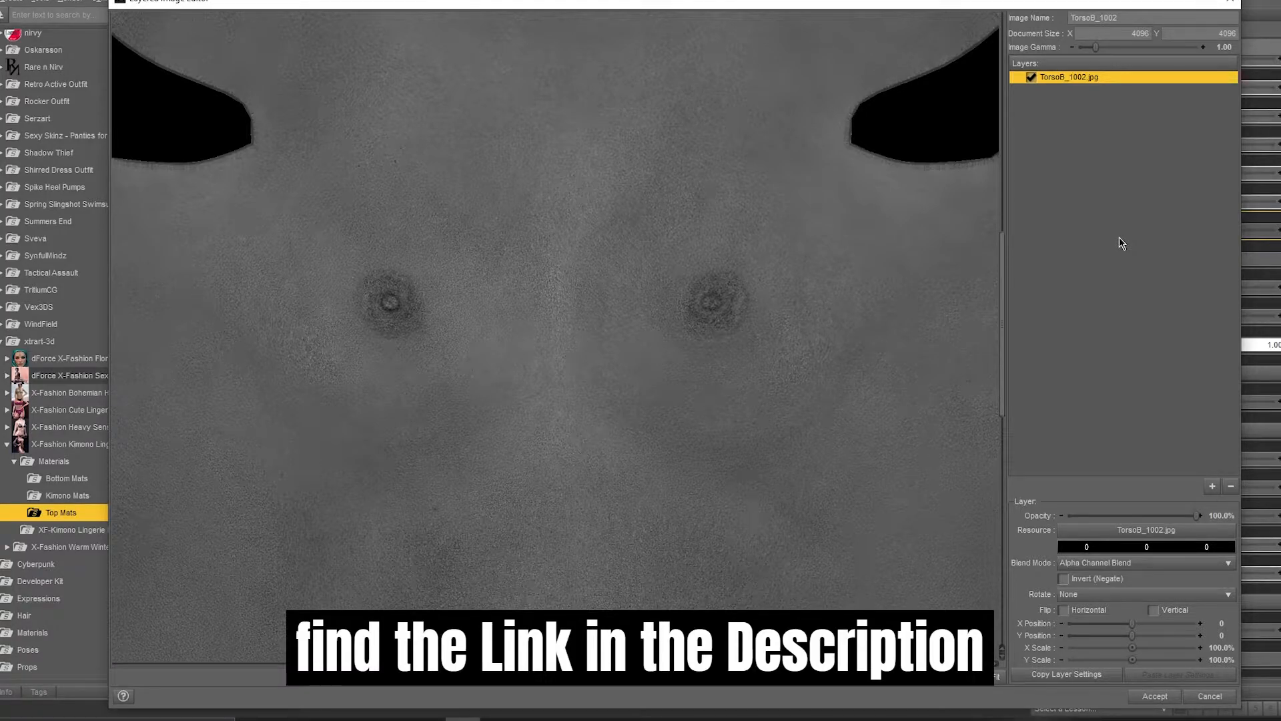
pyautogui.moveTo(762, 545)
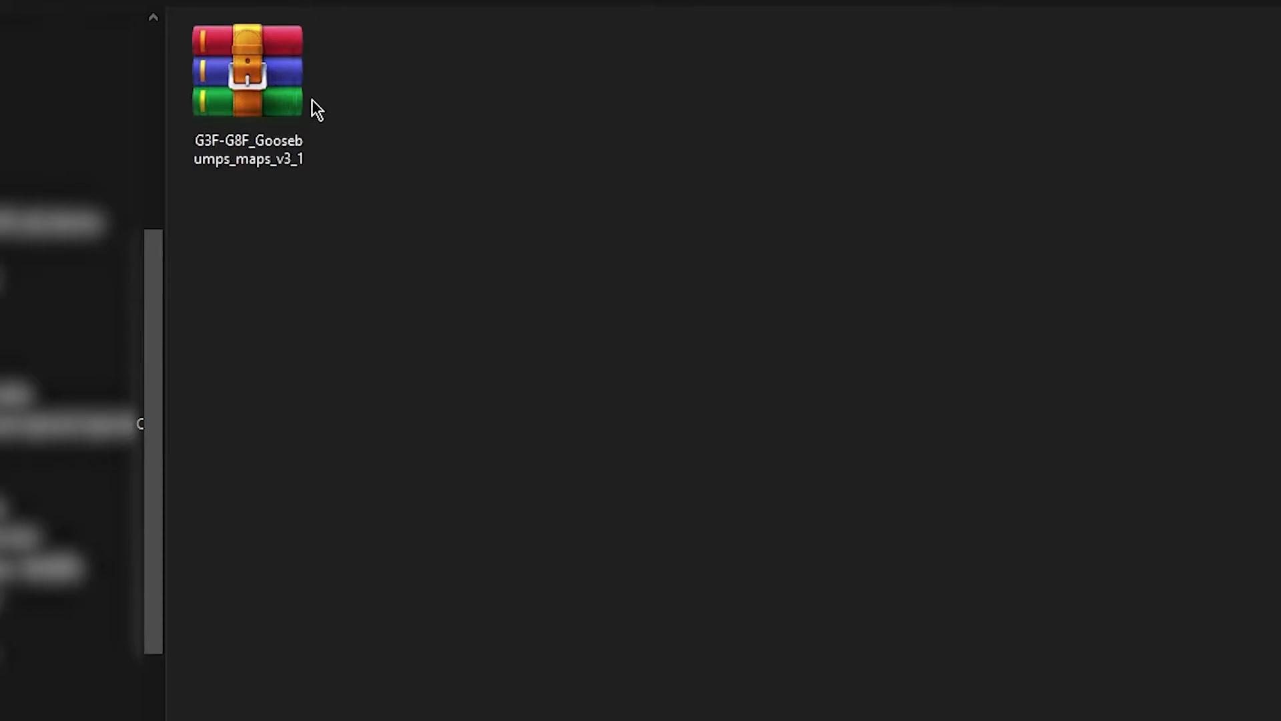
# Extract the goosebumps archive and open the G3F-G8F-Goose-Bump-Maps-v3_1 folder.
pyautogui.click(247, 90)
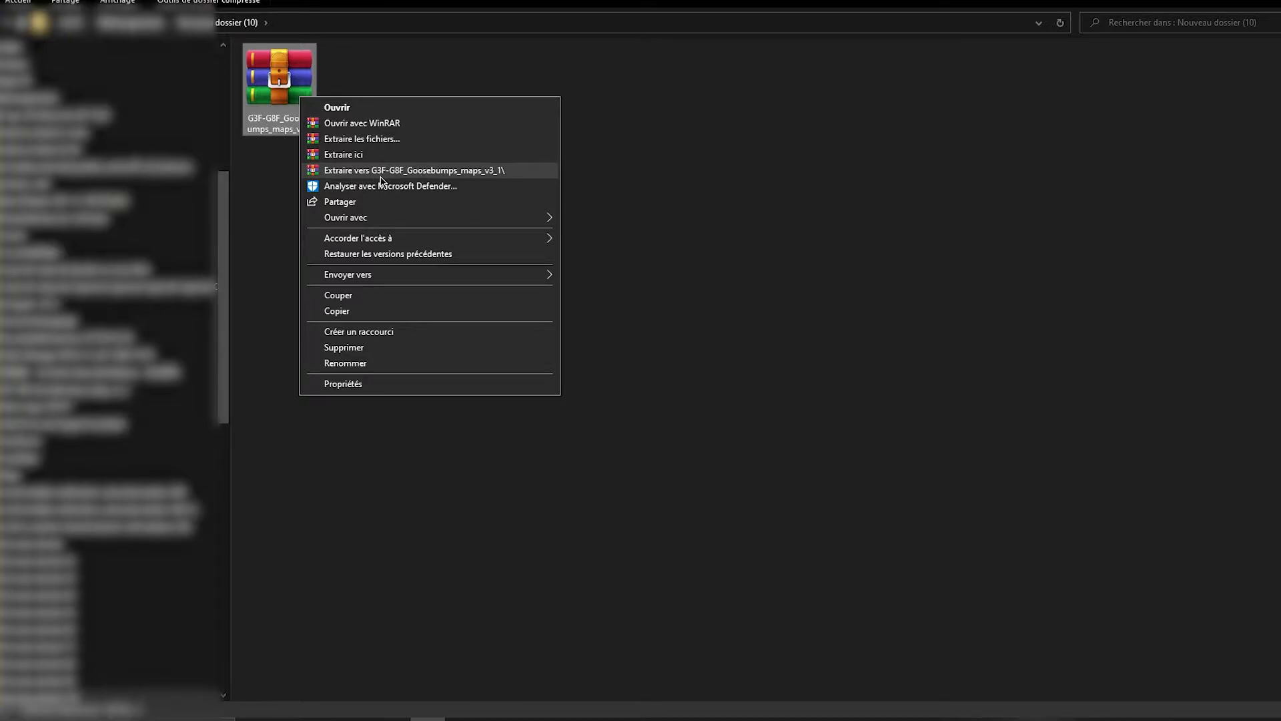
pyautogui.moveTo(400, 181)
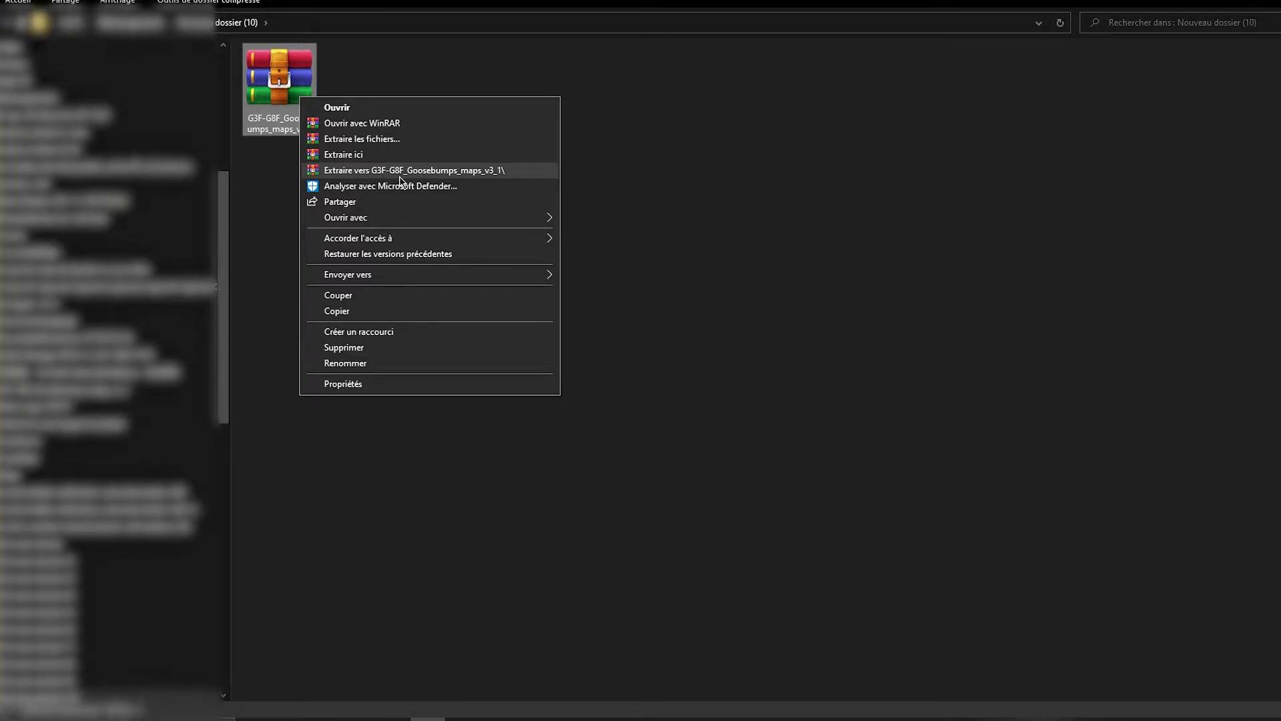
pyautogui.click(412, 170)
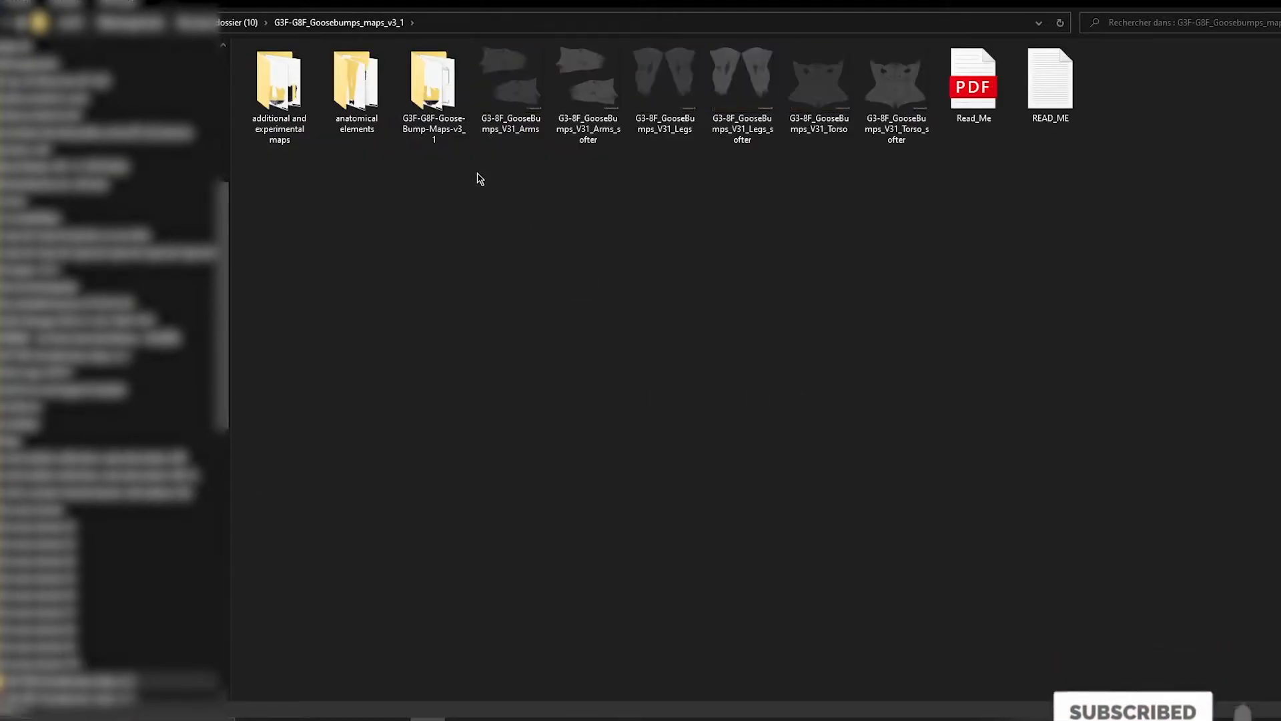
pyautogui.moveTo(432, 81)
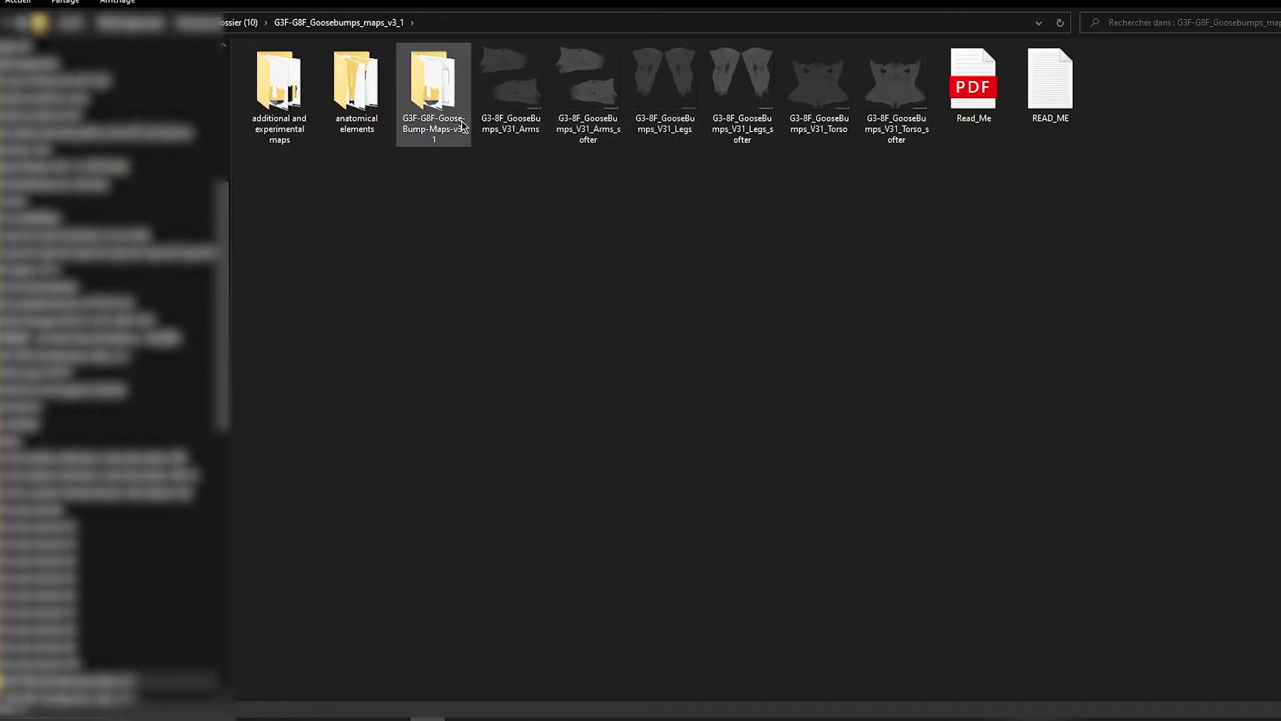
pyautogui.doubleClick(434, 86)
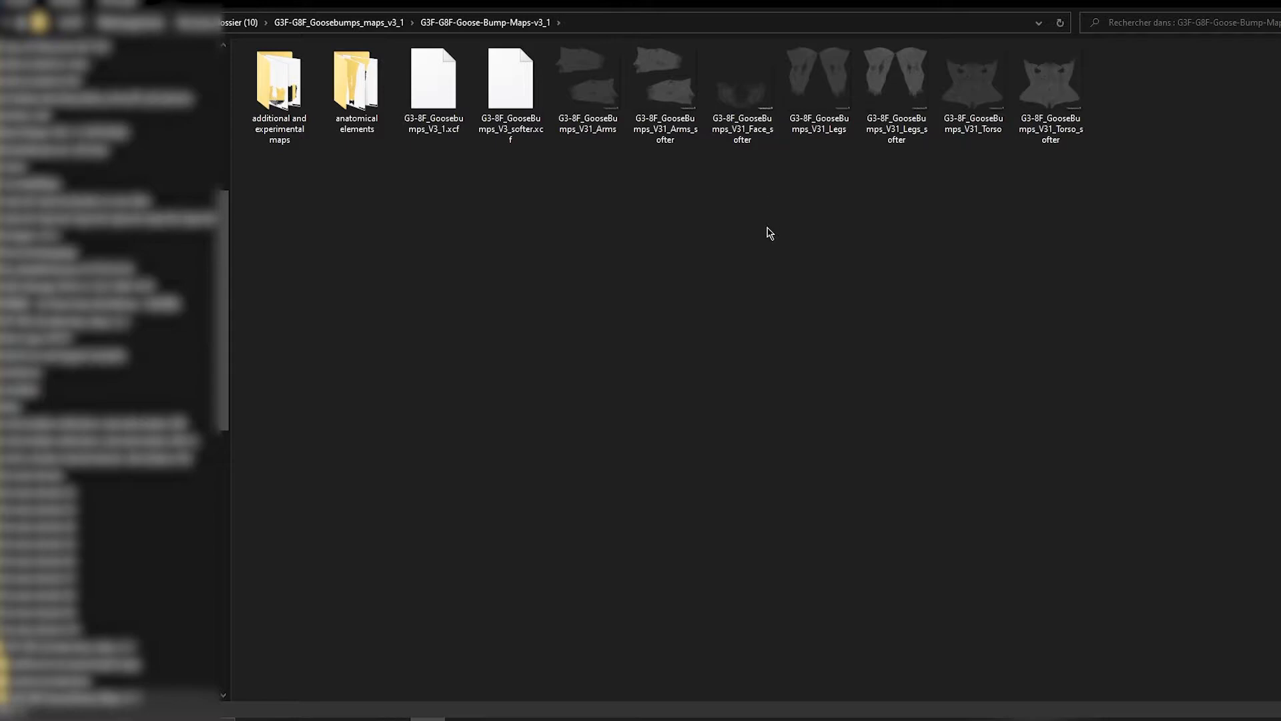
pyautogui.moveTo(965, 216)
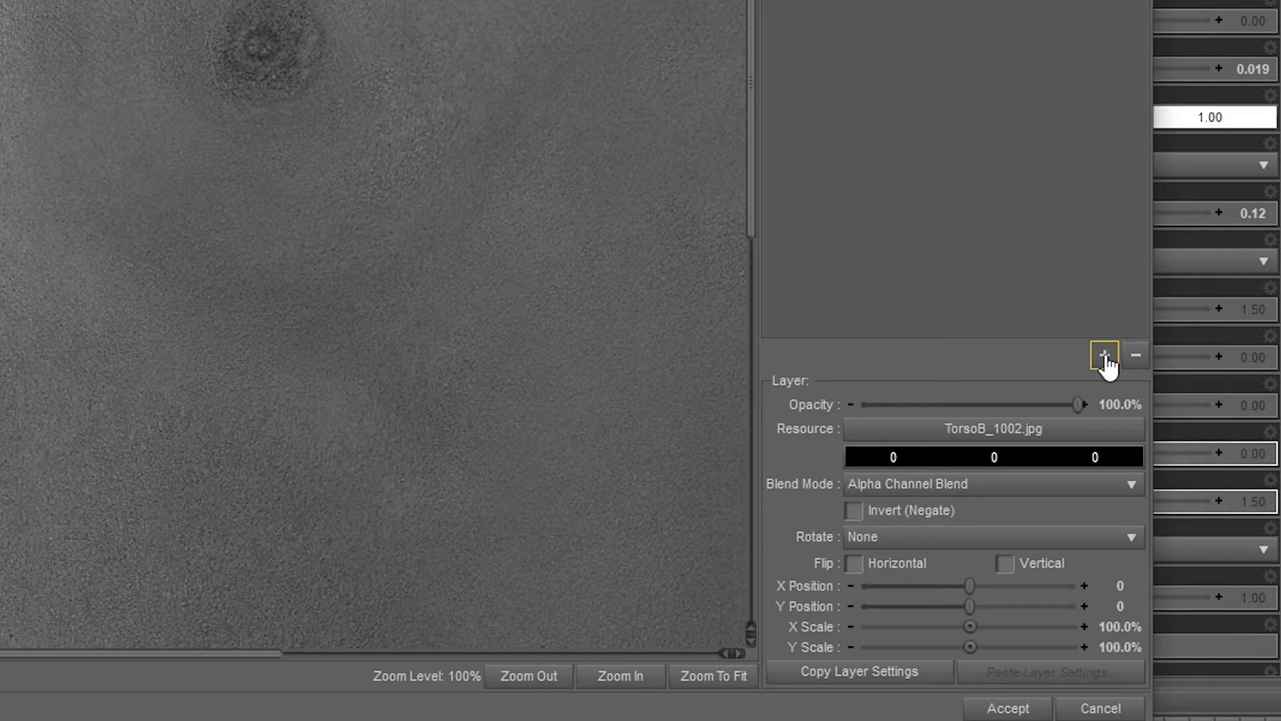
# Add a layer above TorsoB_1002 loaded with the G3-8F_GooseBumps_V31_Torso_softer image.
pyautogui.click(1103, 355)
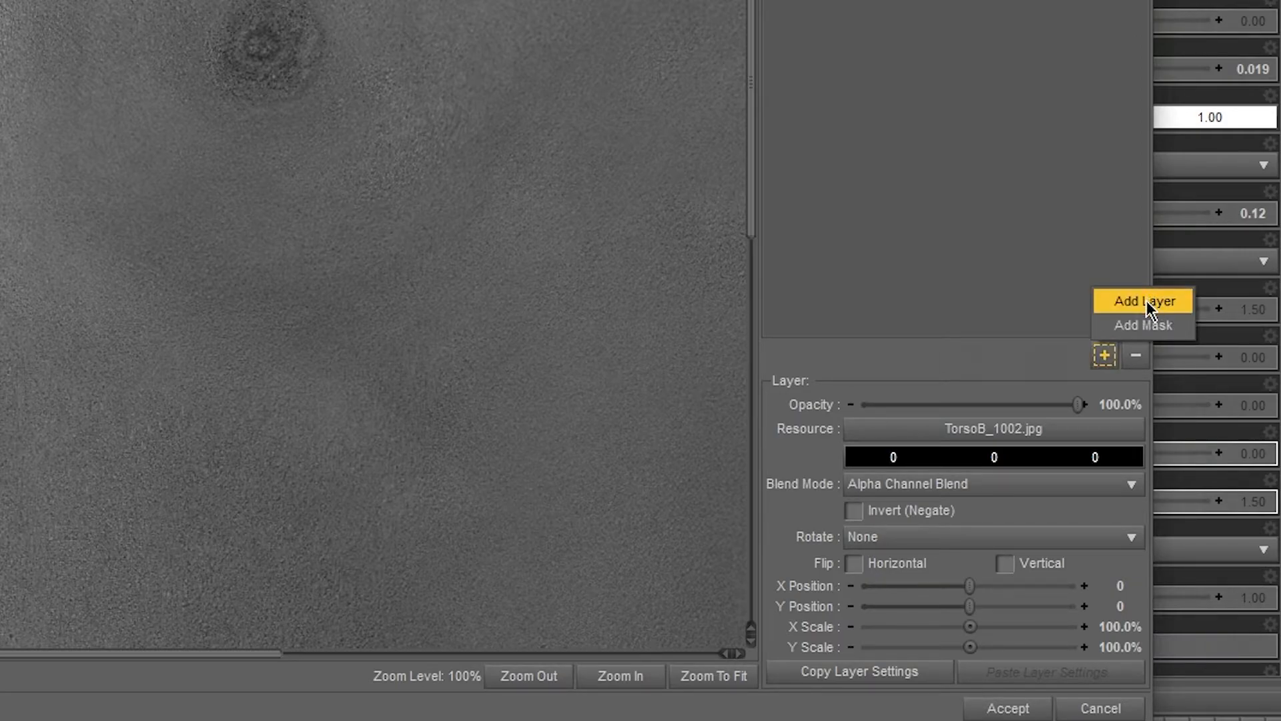
pyautogui.click(1143, 301)
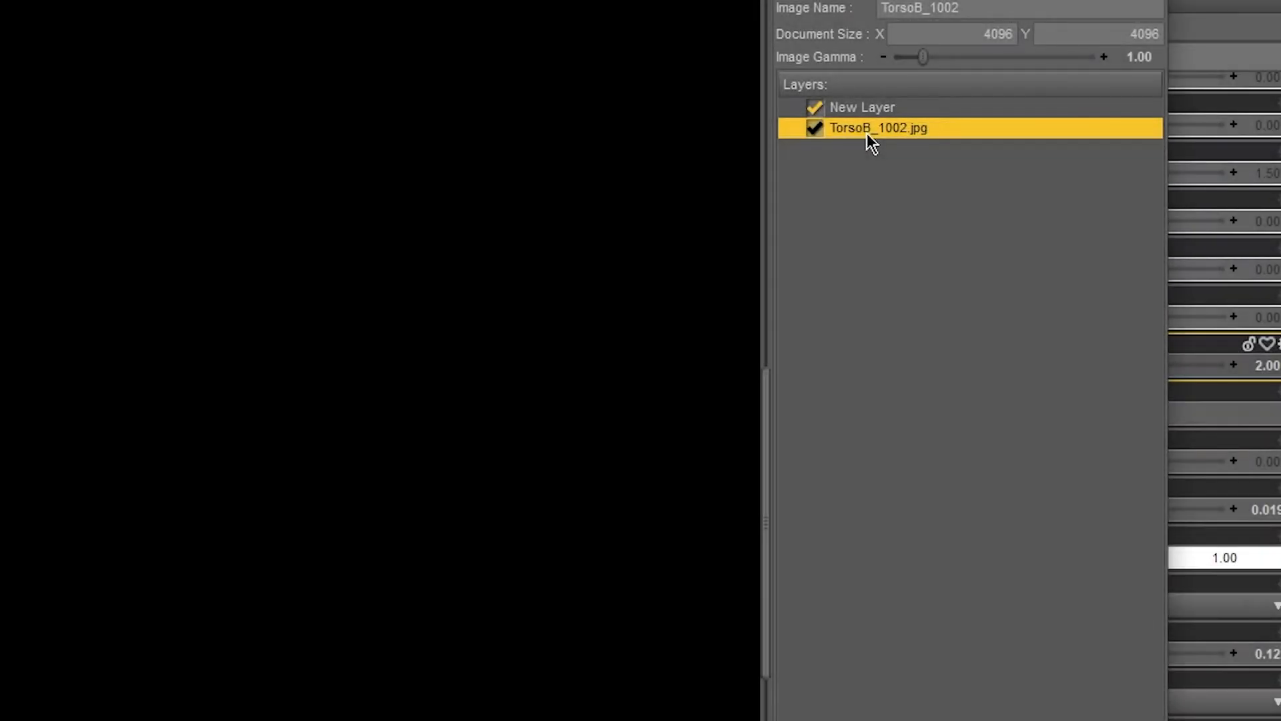
pyautogui.click(863, 106)
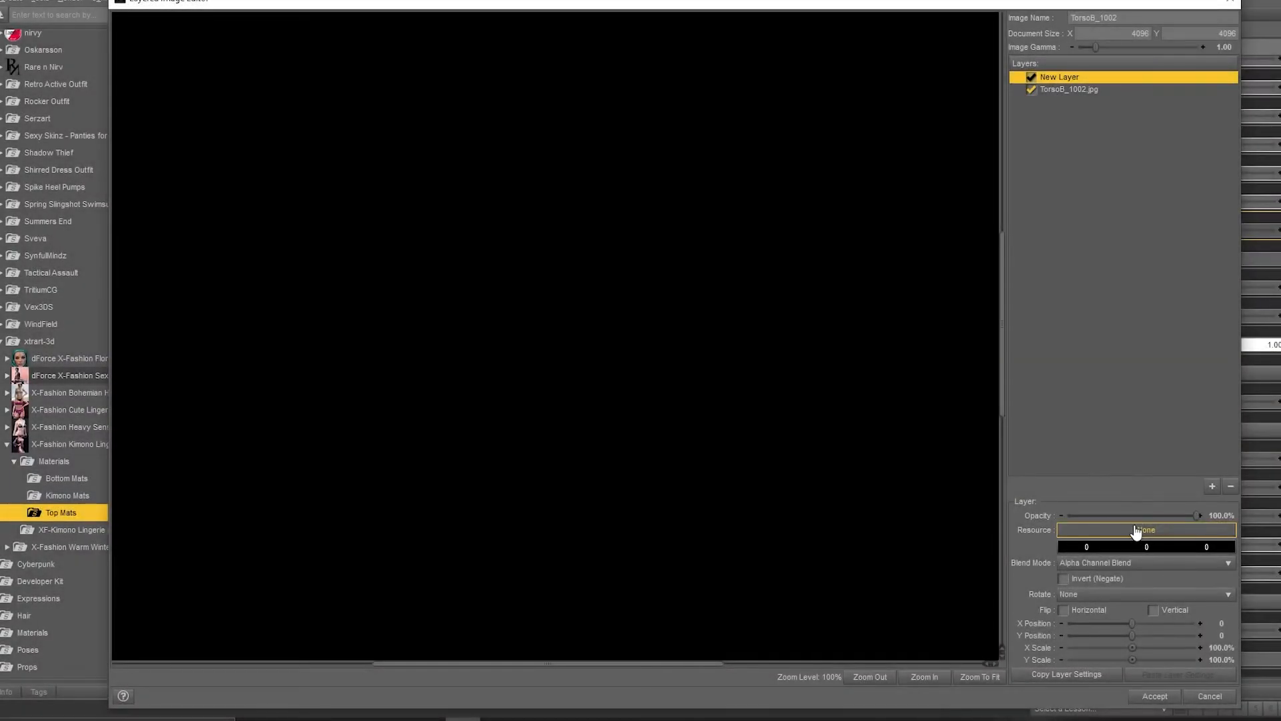
pyautogui.click(1144, 529)
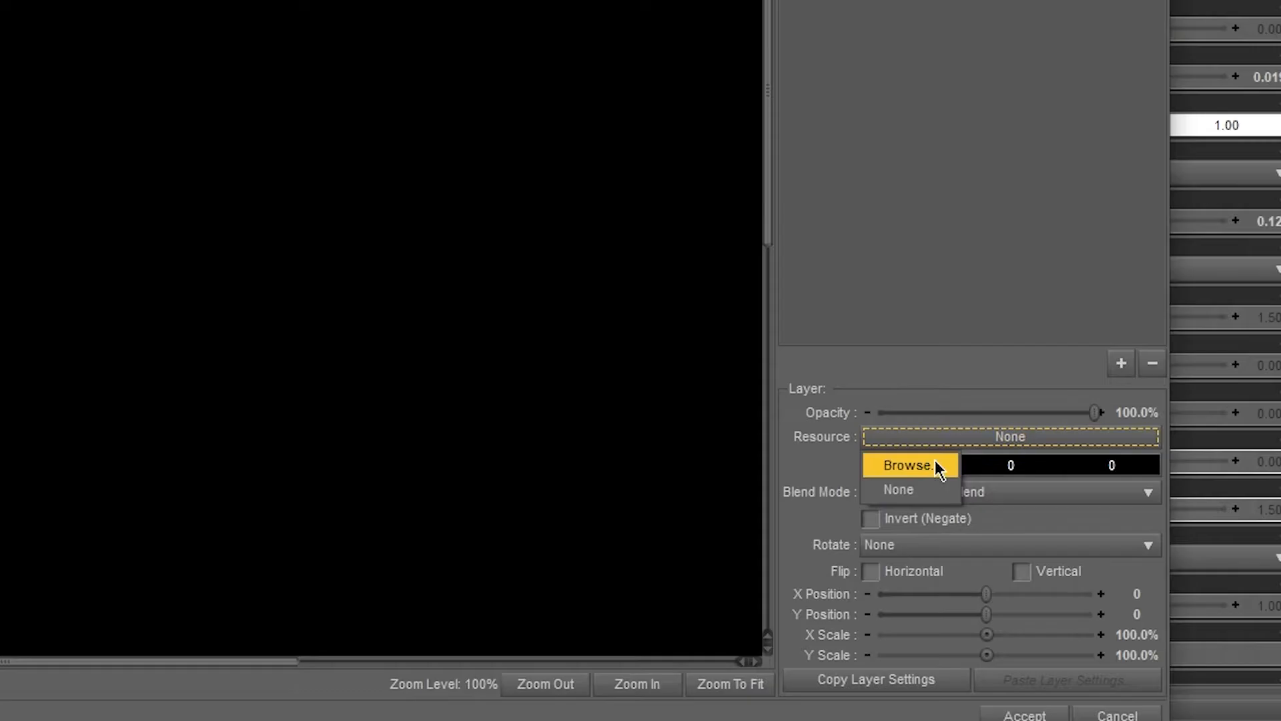
pyautogui.click(906, 465)
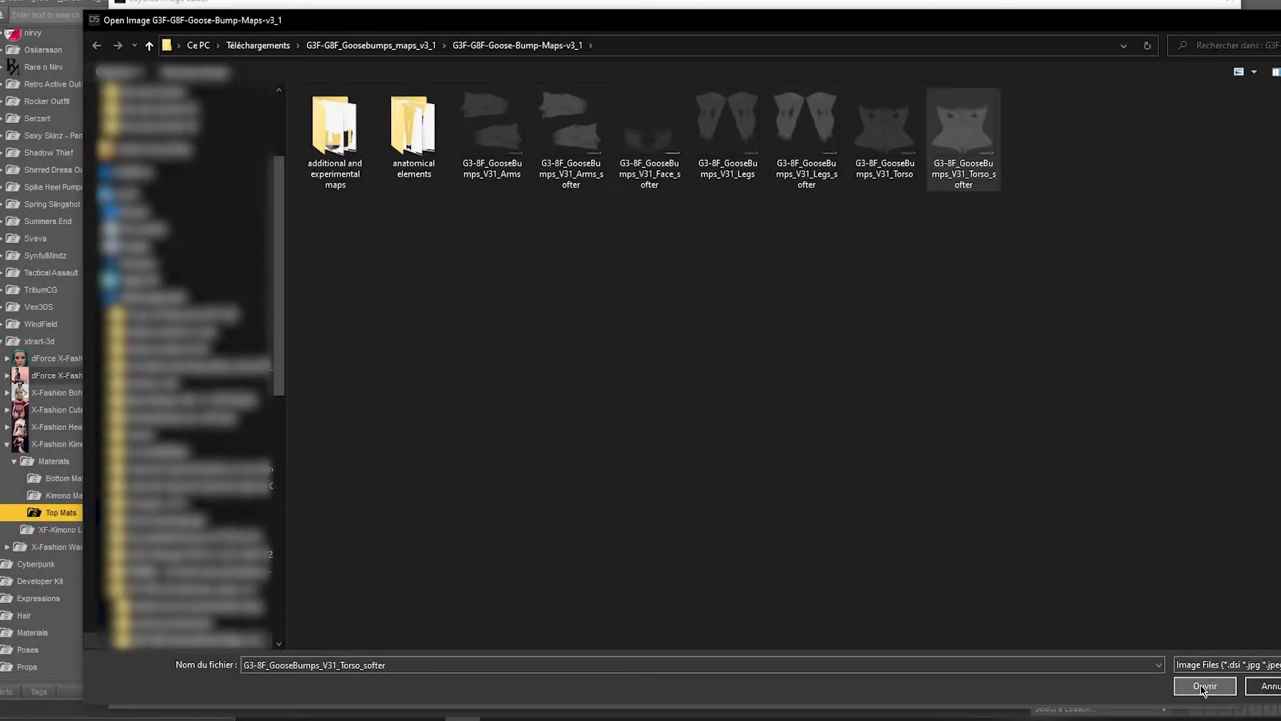
pyautogui.click(1205, 685)
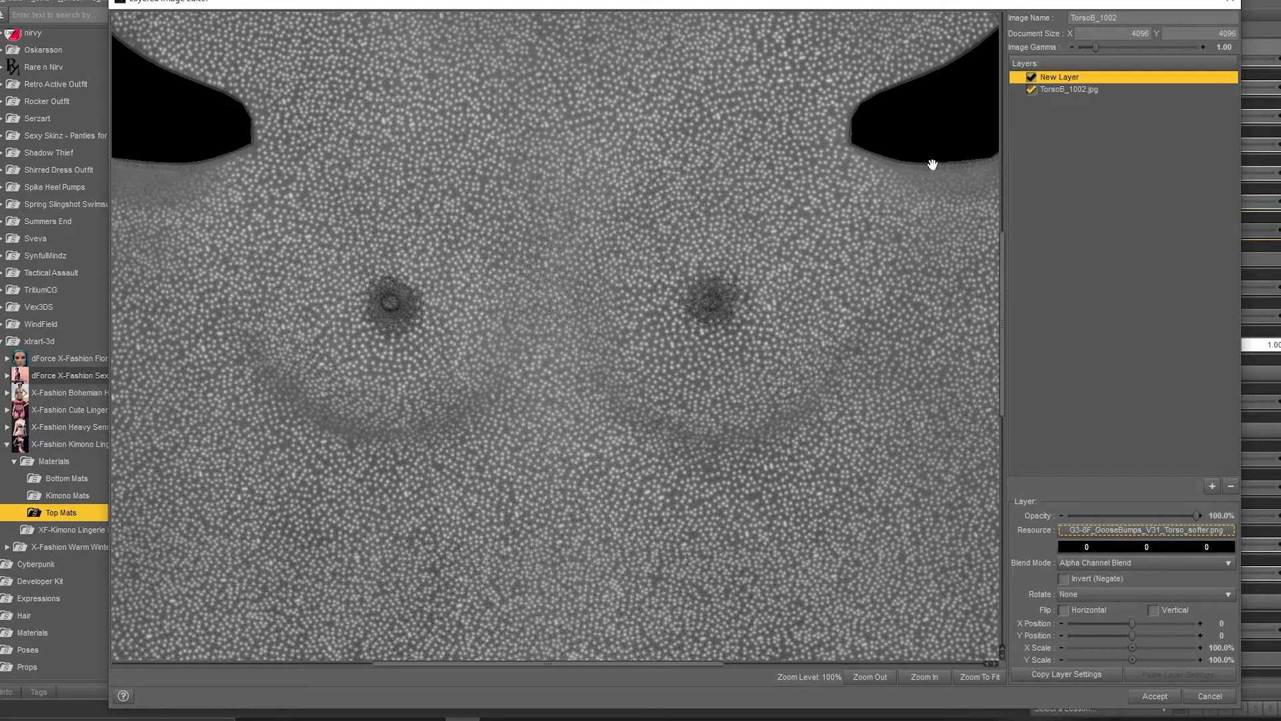
pyautogui.moveTo(716, 197)
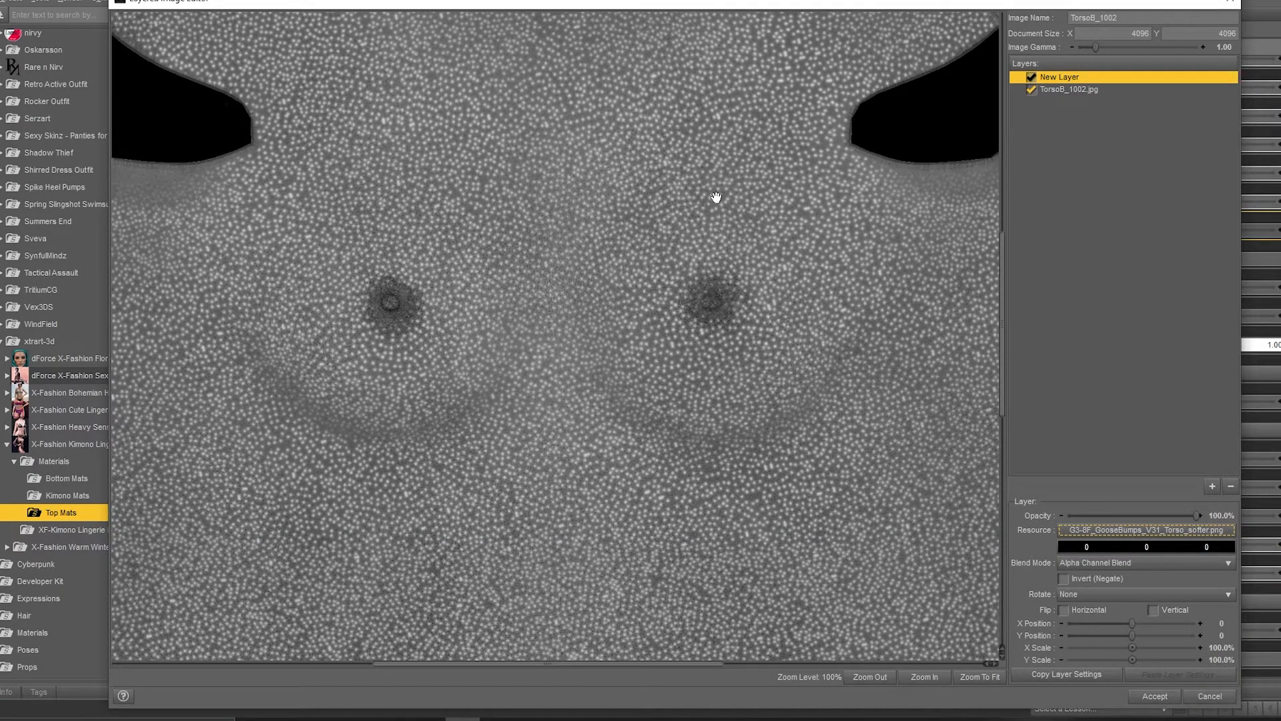
pyautogui.moveTo(897, 253)
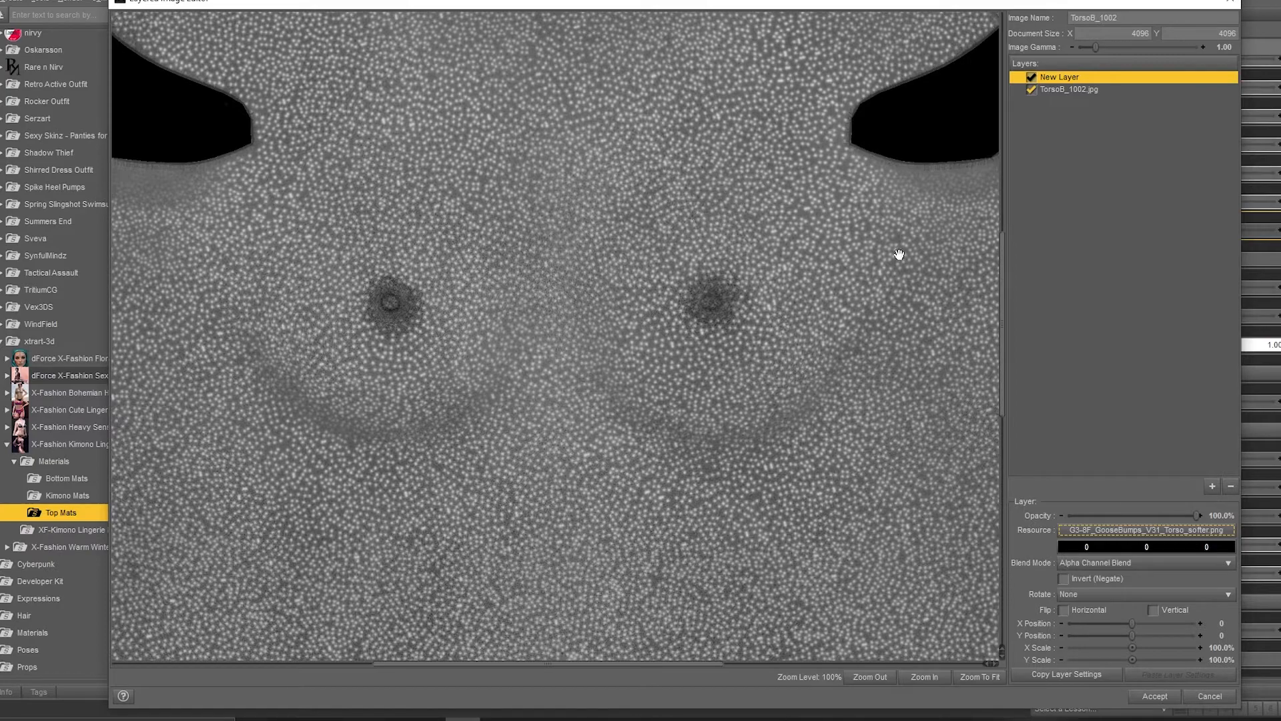
pyautogui.moveTo(1058, 281)
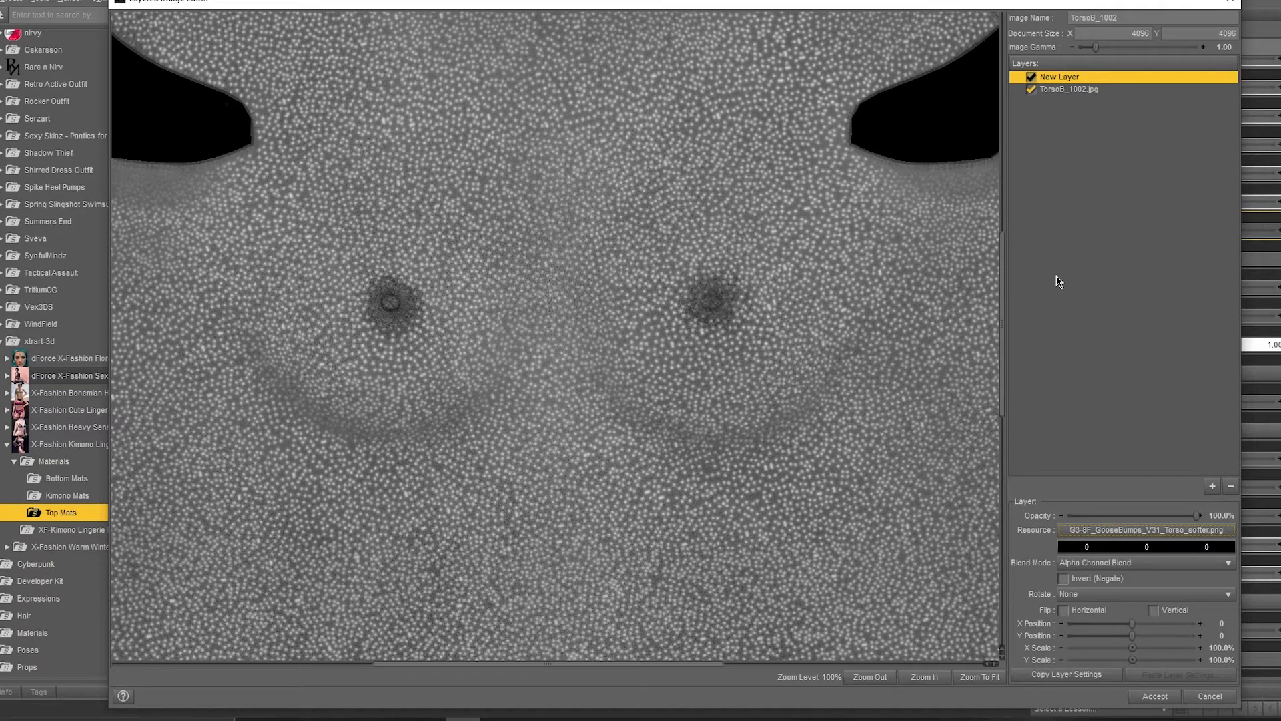
pyautogui.moveTo(856, 450)
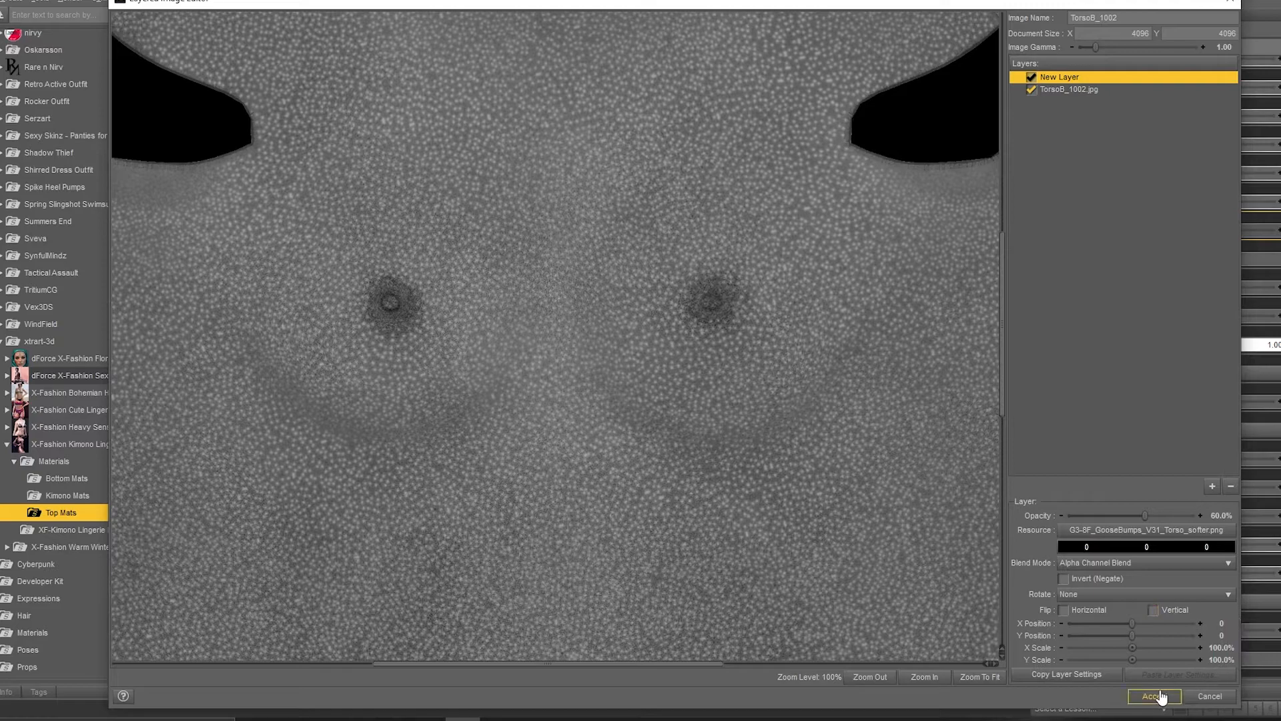
# Accept the layered torso image with the goosebumps layer at 60% opacity.
pyautogui.click(1154, 696)
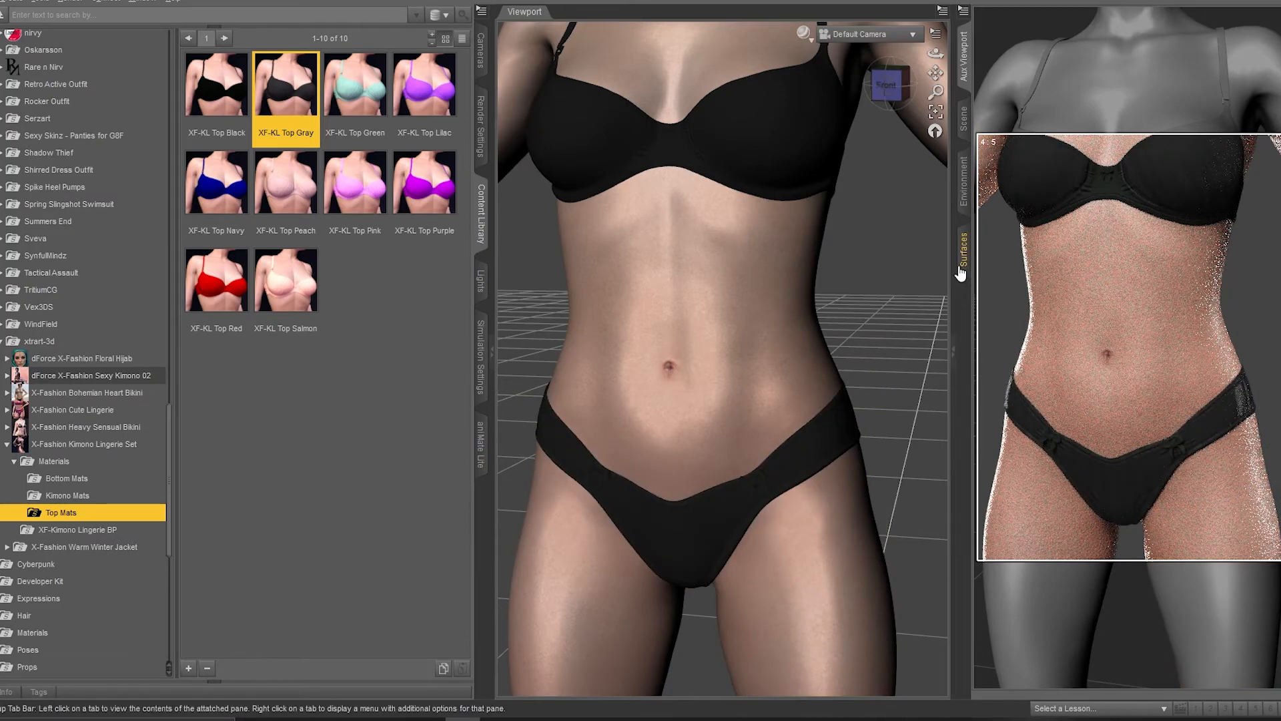
# Return to the torso surface settings after the goosebumps render preview.
pyautogui.click(963, 255)
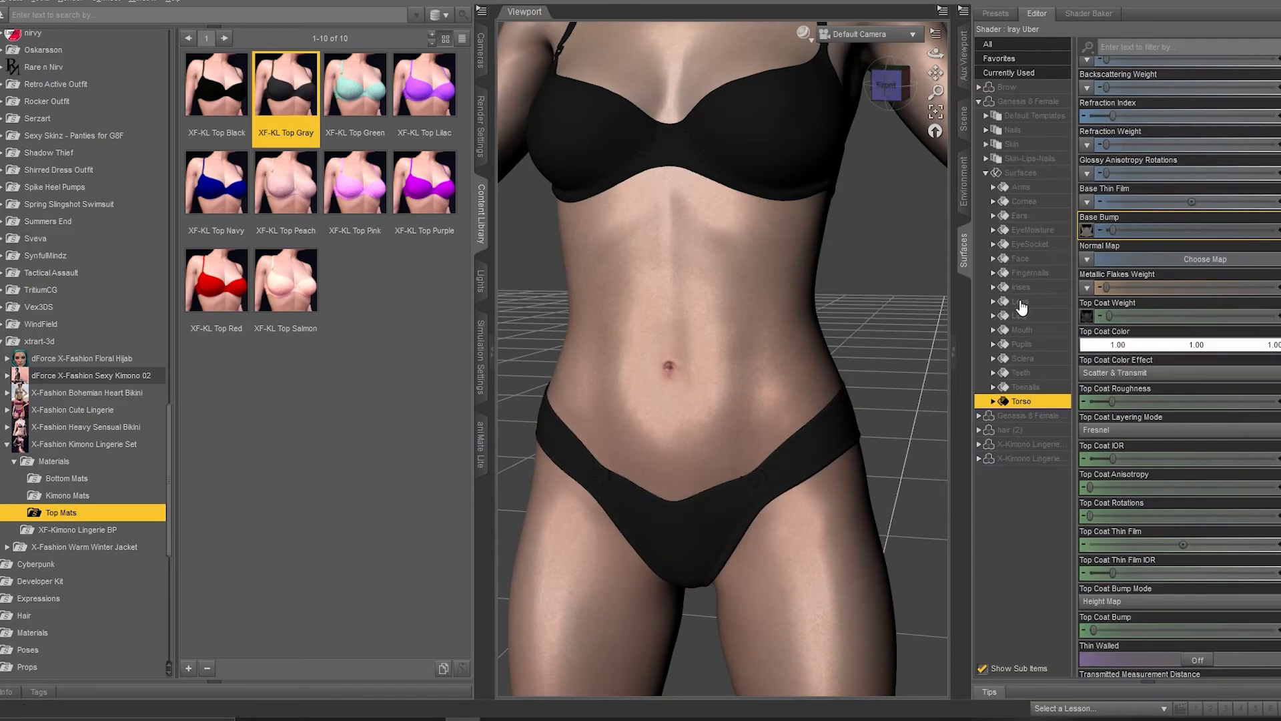
pyautogui.moveTo(1027, 309)
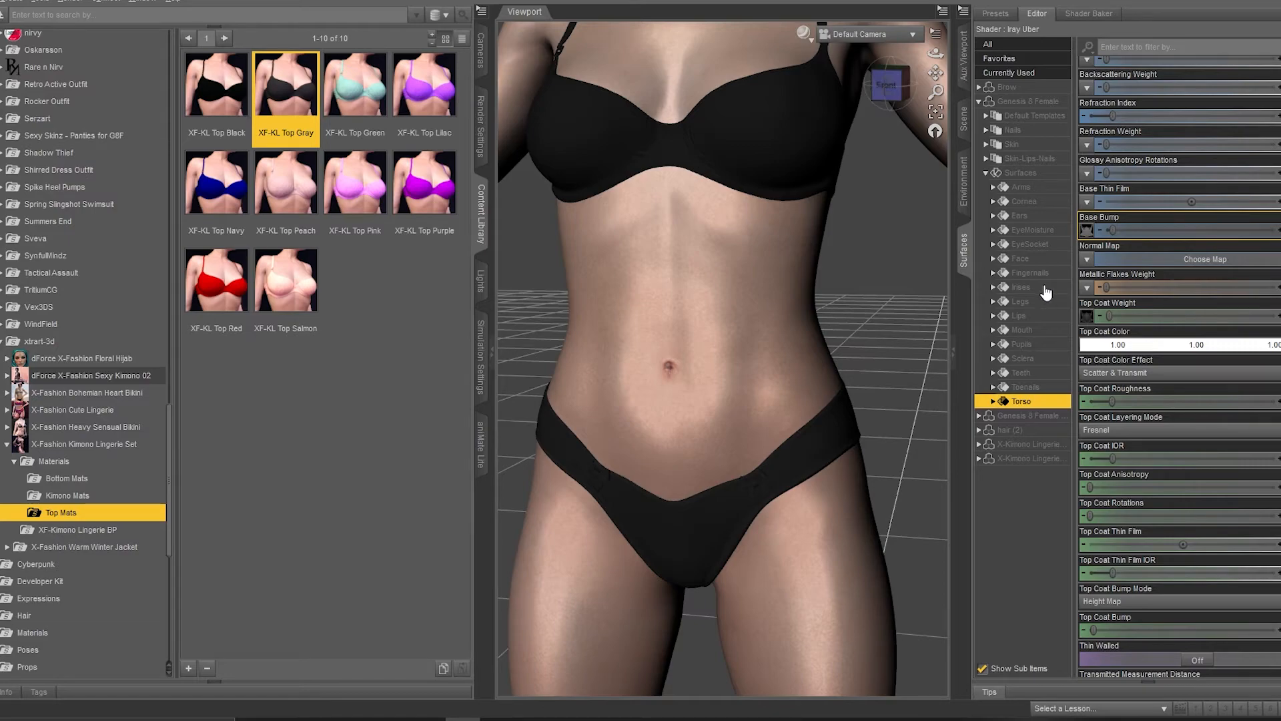
# Select the Legs surface of Genesis 8 Female for editing.
pyautogui.click(1020, 301)
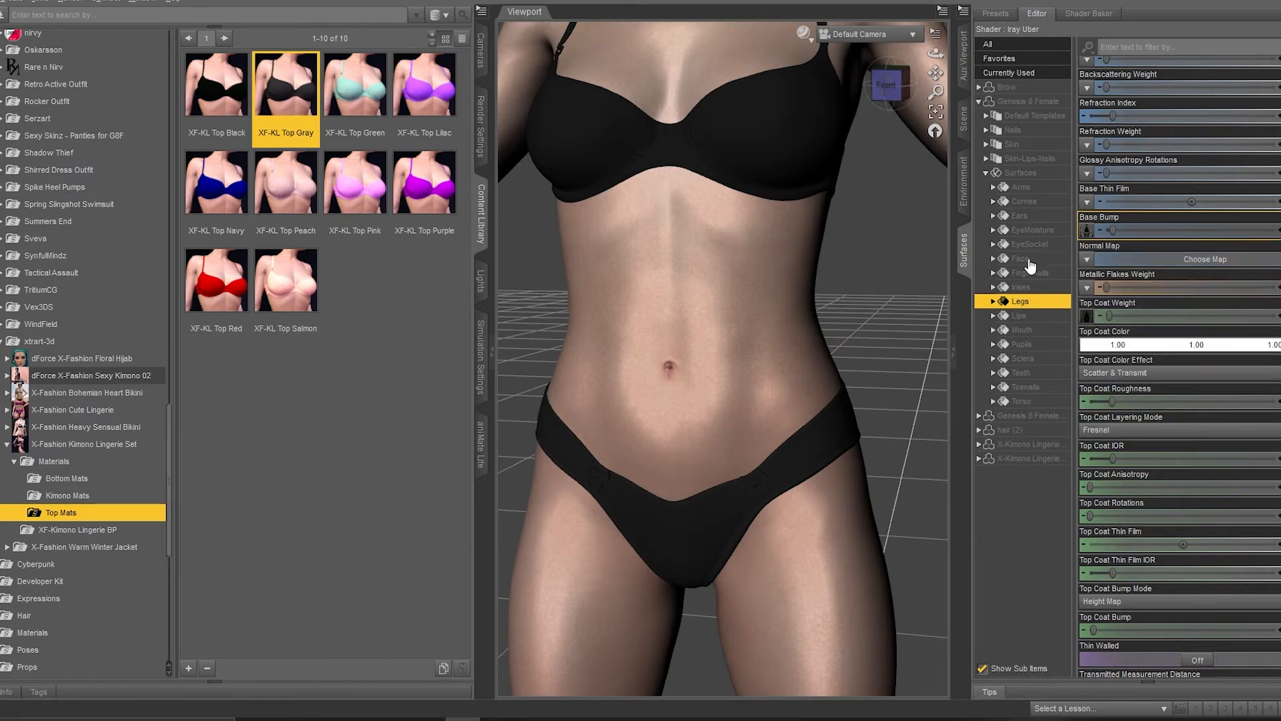
pyautogui.moveTo(913, 369)
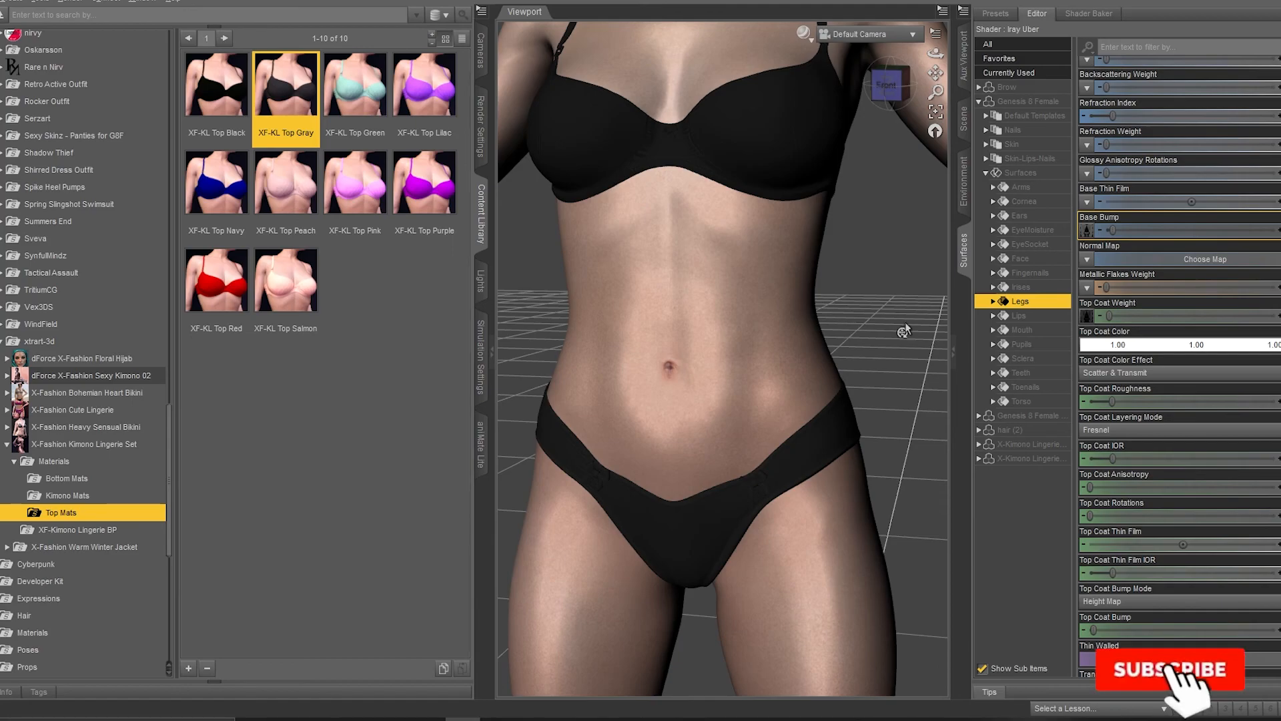
pyautogui.click(1170, 671)
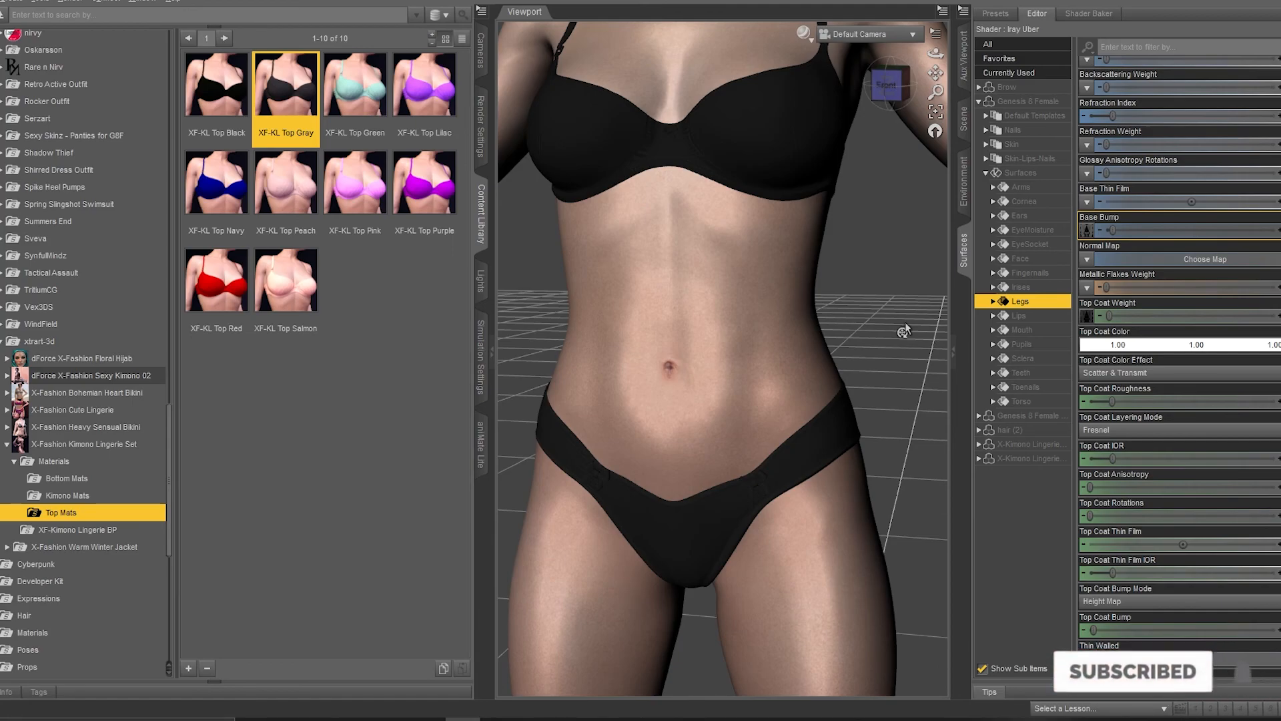